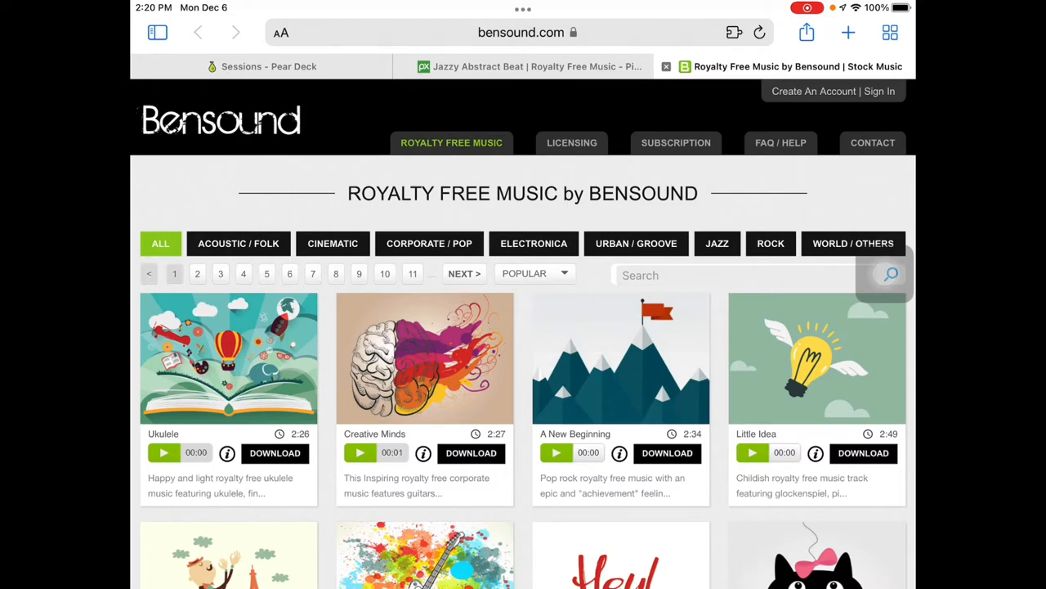
Step: Filter the Bensound catalogue to Acoustic / Folk and browse the track list
{"action": "left_click", "coordinate": [238, 242]}
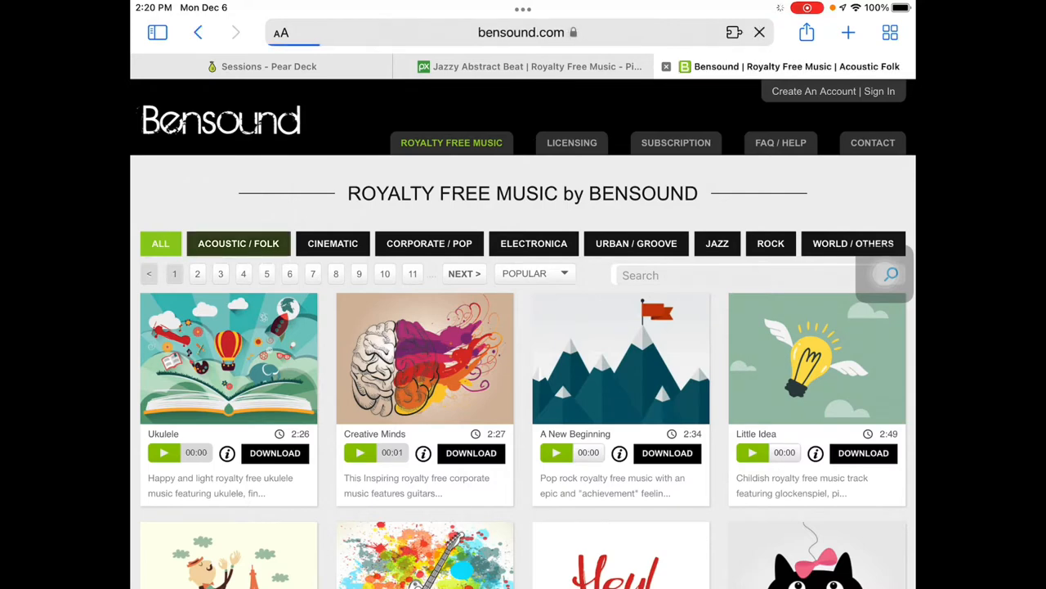
{"action": "left_click", "coordinate": [239, 242]}
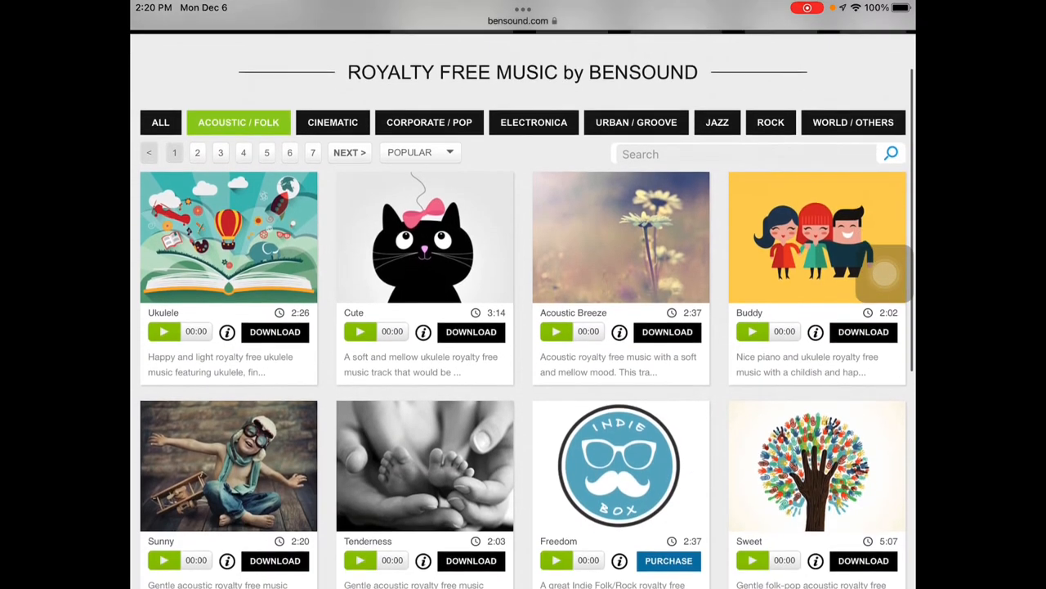
{"action": "scroll", "scroll_direction": "down", "scroll_amount": 3}
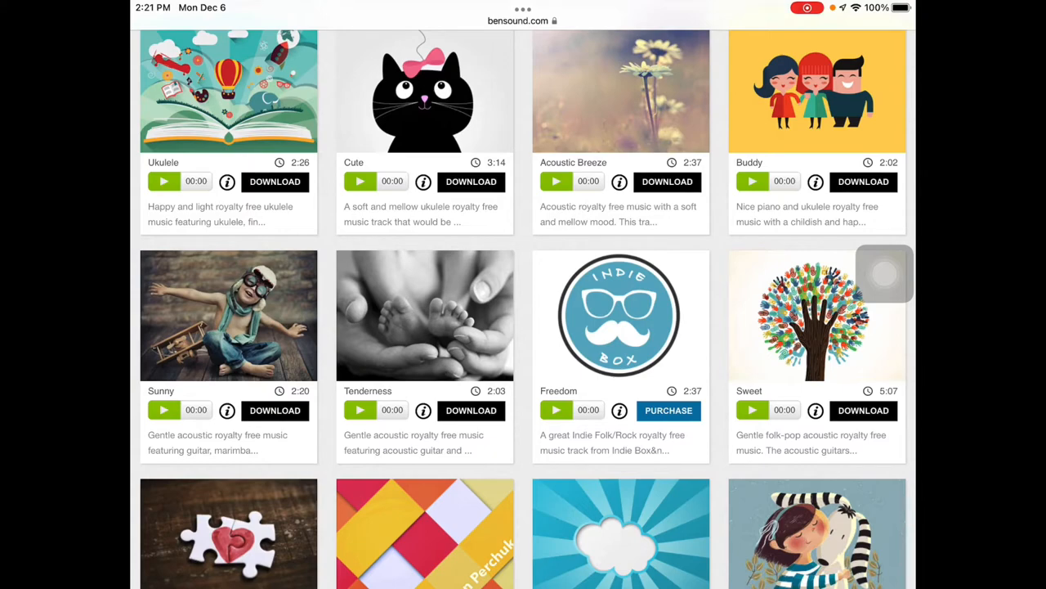
Step: Start the Ukulele track download under the FREE License with Attribution
{"action": "left_click", "coordinate": [274, 181]}
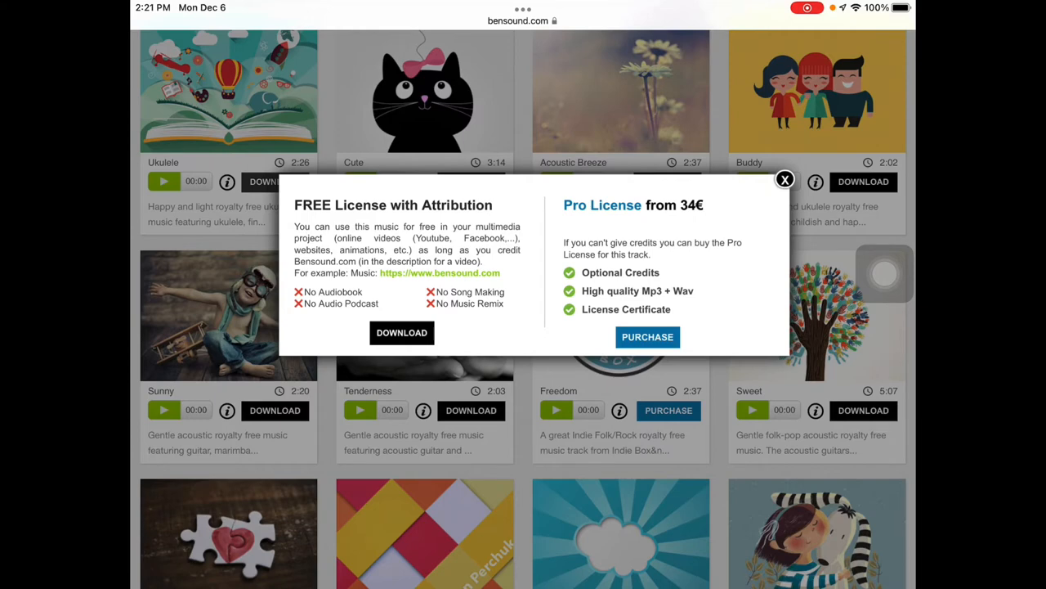
{"action": "left_click", "coordinate": [402, 332]}
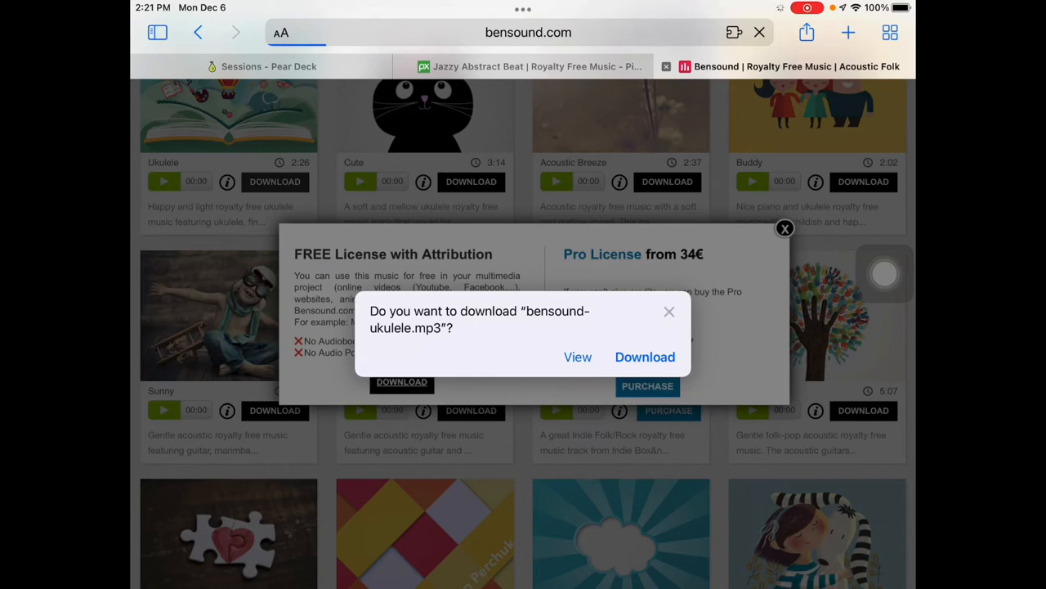
Step: Confirm the bensound-ukulele.mp3 download and return to the iPad home screen
{"action": "left_click", "coordinate": [644, 357]}
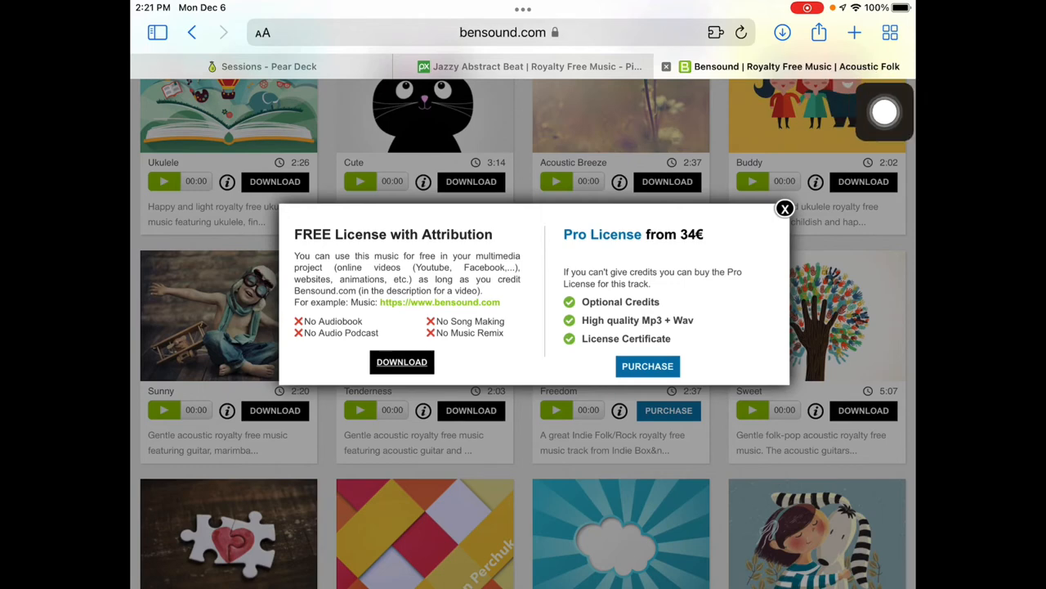
{"action": "left_click", "coordinate": [781, 32]}
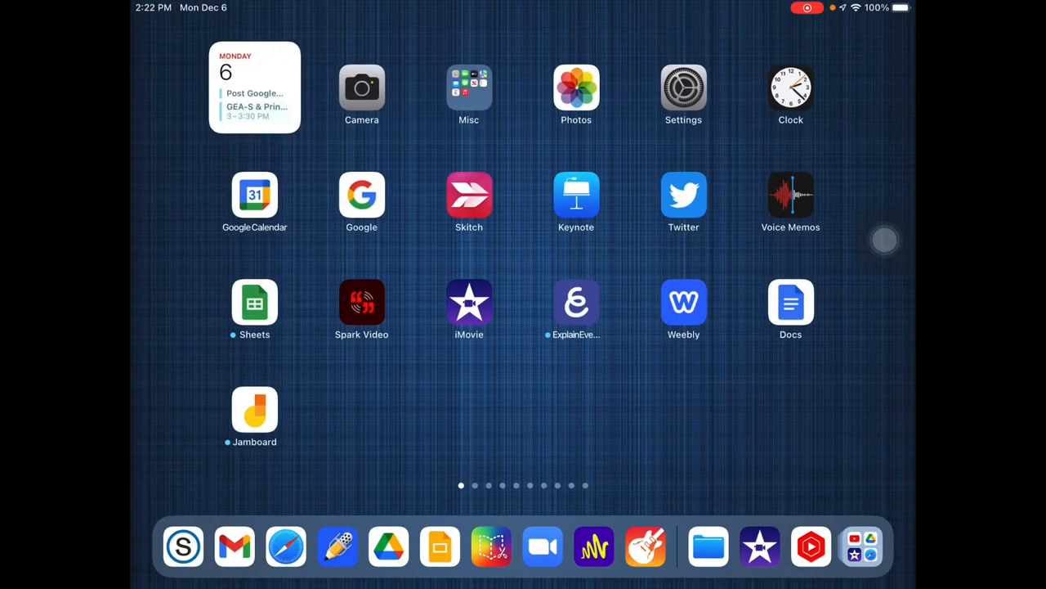
Step: Launch iMovie and open the My Movie 4 project for editing
{"action": "left_click", "coordinate": [467, 301]}
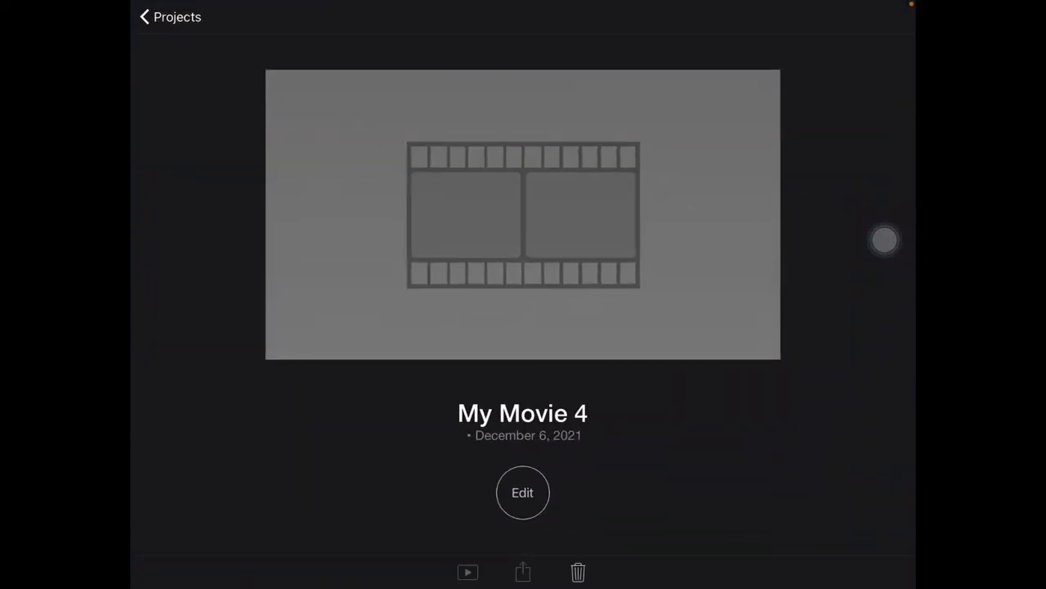
{"action": "left_click", "coordinate": [524, 492]}
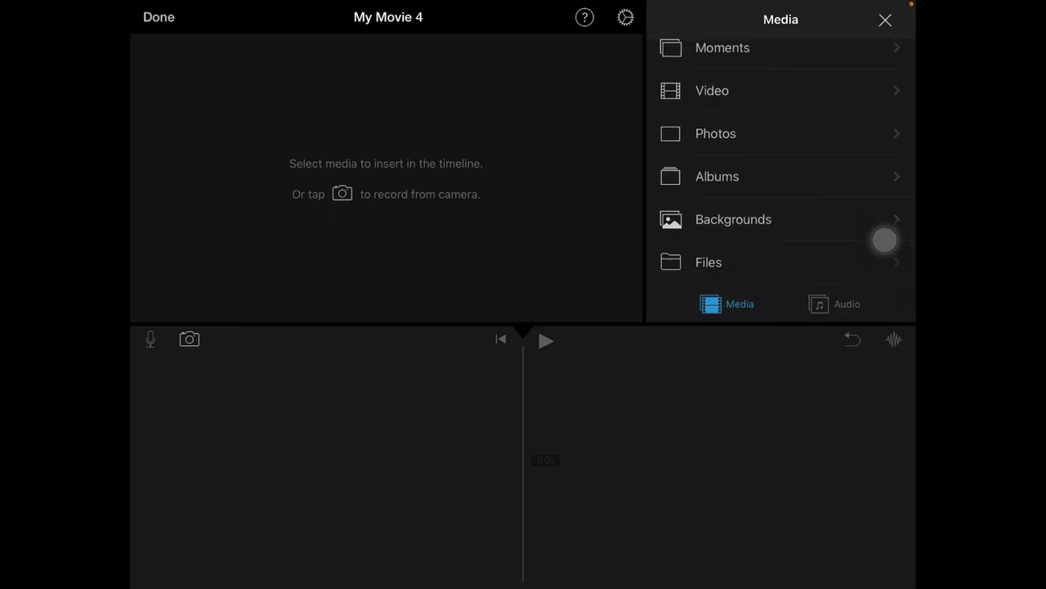
Step: Insert bensound-ukulele from the Files Downloads folder into the My Movie 4 timeline
{"action": "left_click", "coordinate": [710, 262]}
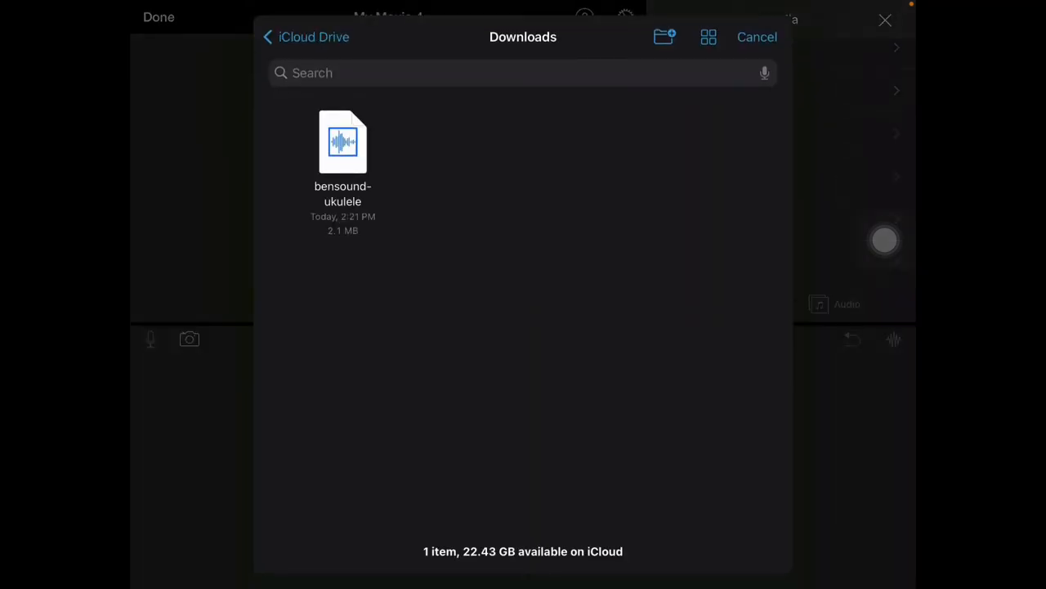
{"action": "left_click", "coordinate": [343, 144]}
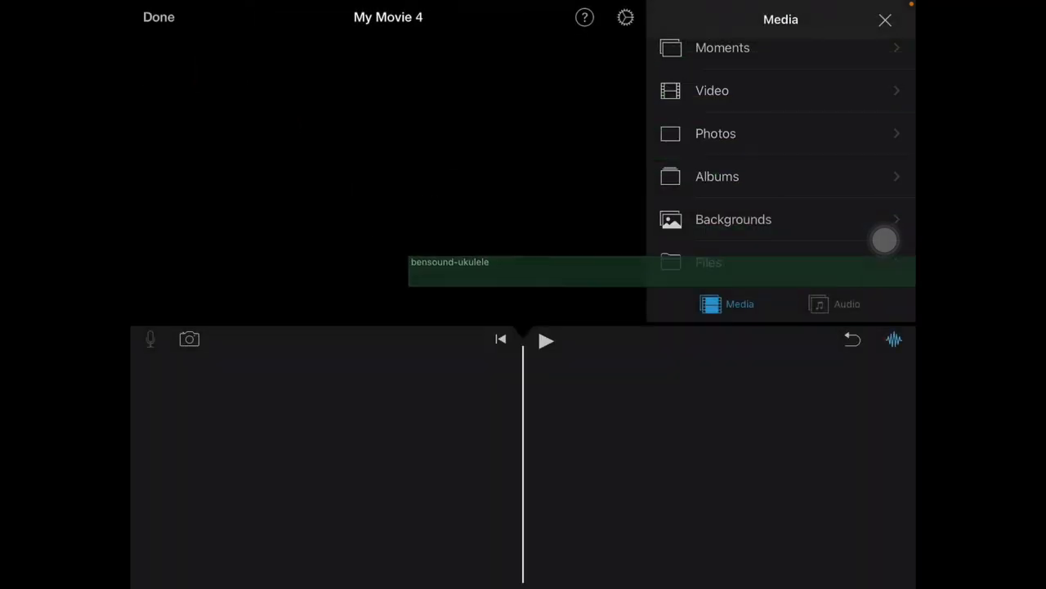